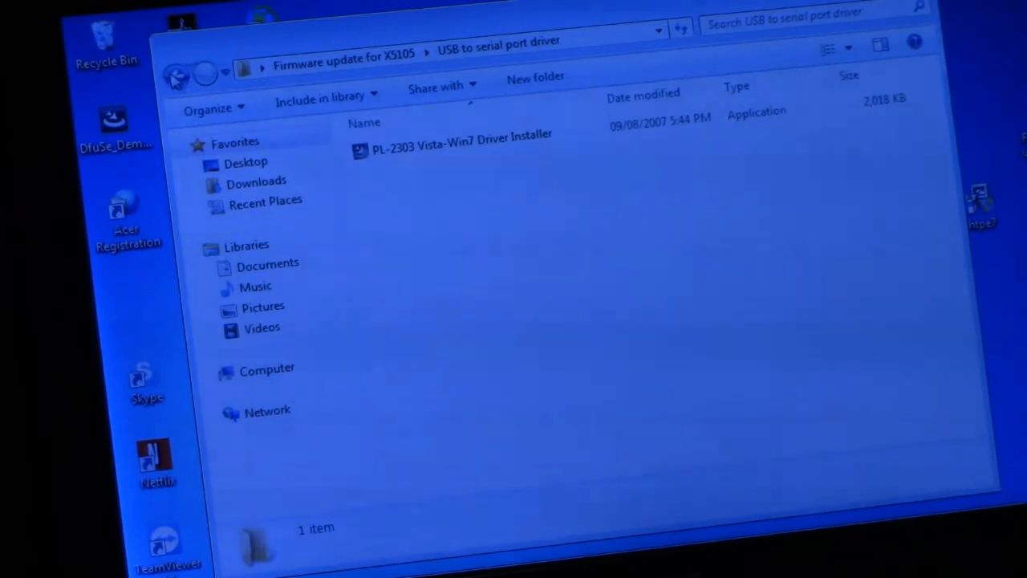
Close the 'USB to serial port driver' Explorer folder holding the PL-2303 installer
{"action": "left_click", "coordinate": [177, 75]}
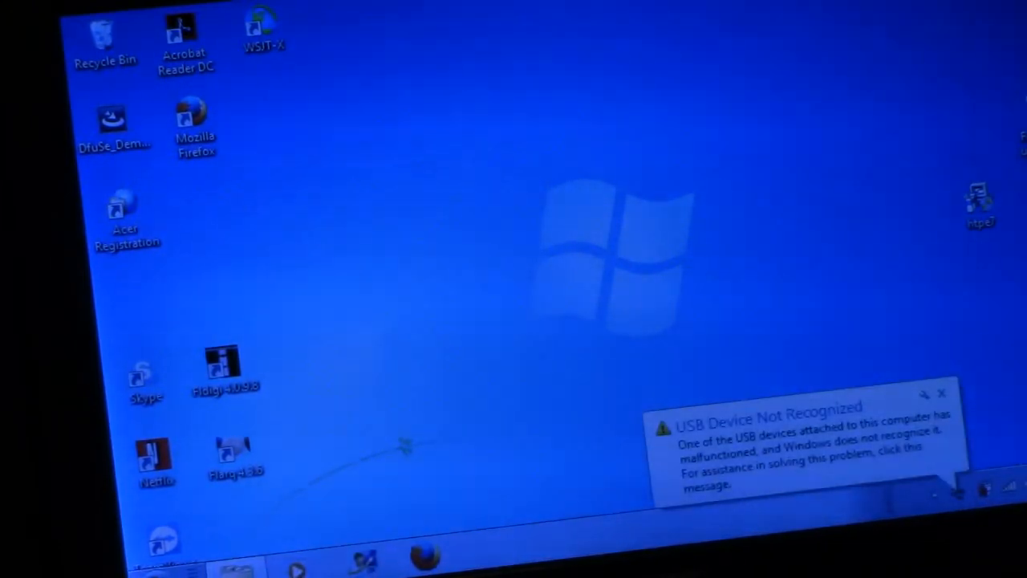
Dismiss the 'USB Device Not Recognized' warning balloon
{"action": "left_click", "coordinate": [940, 393]}
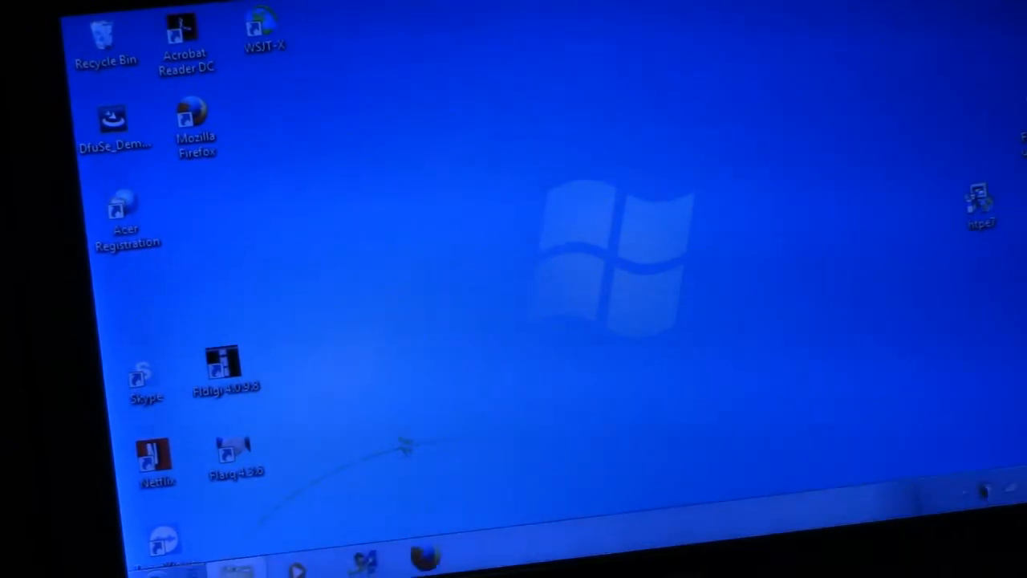
{"action": "mouse_move", "coordinate": [602, 390]}
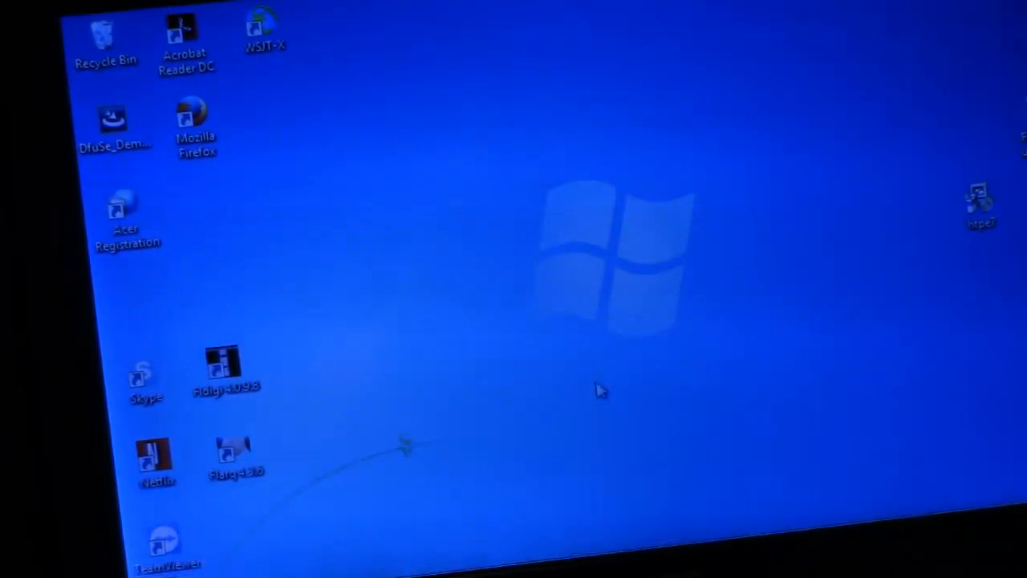
{"action": "mouse_move", "coordinate": [466, 430]}
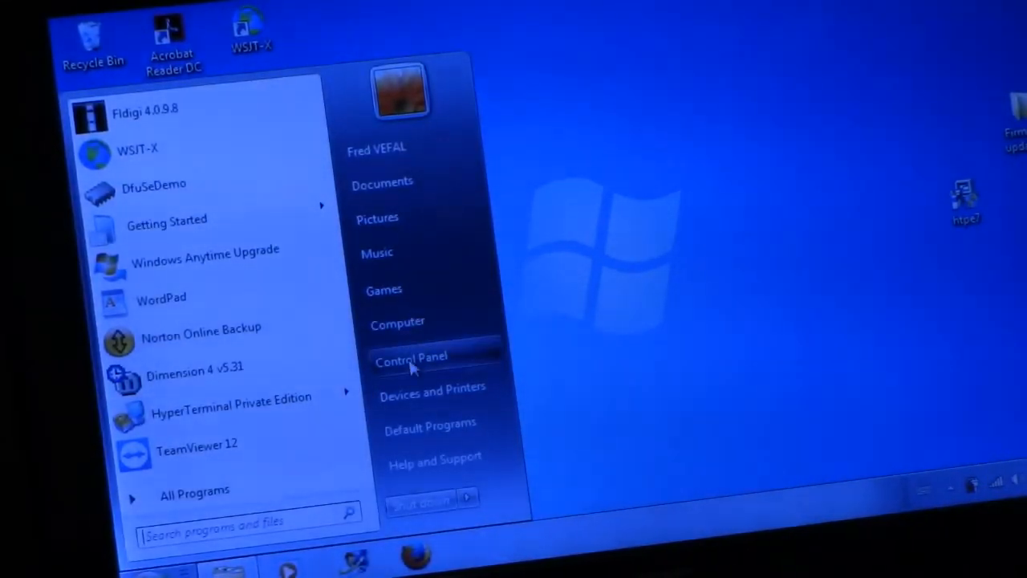
Go from the Start menu through Control Panel into Device Manager
{"action": "left_click", "coordinate": [411, 356]}
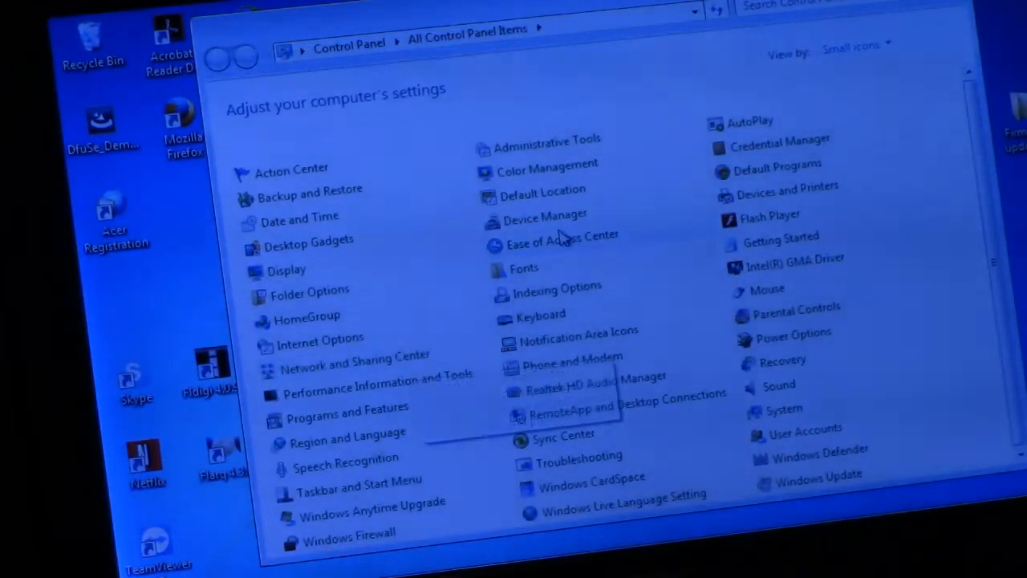
{"action": "mouse_move", "coordinate": [565, 393]}
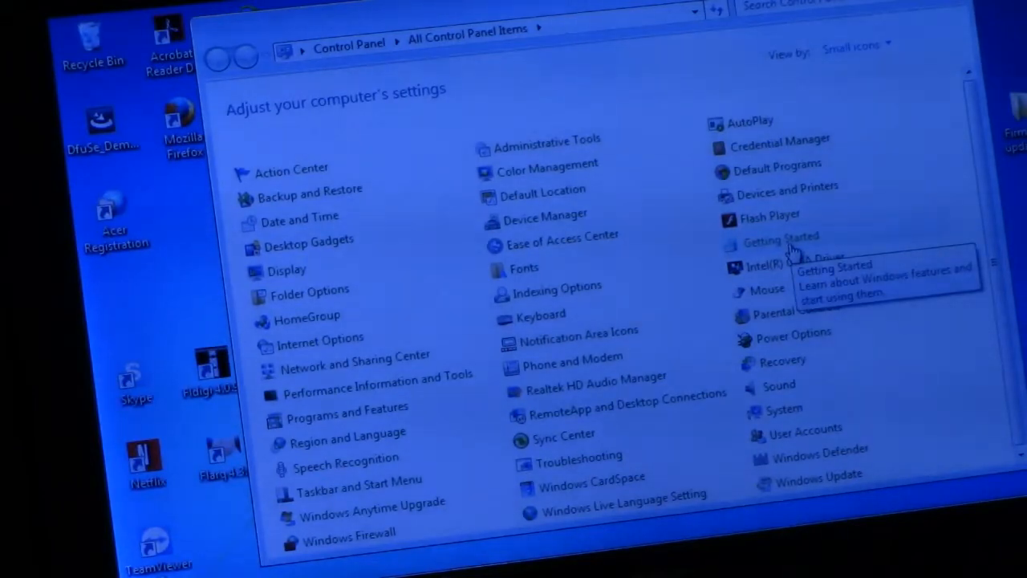
{"action": "mouse_move", "coordinate": [543, 225]}
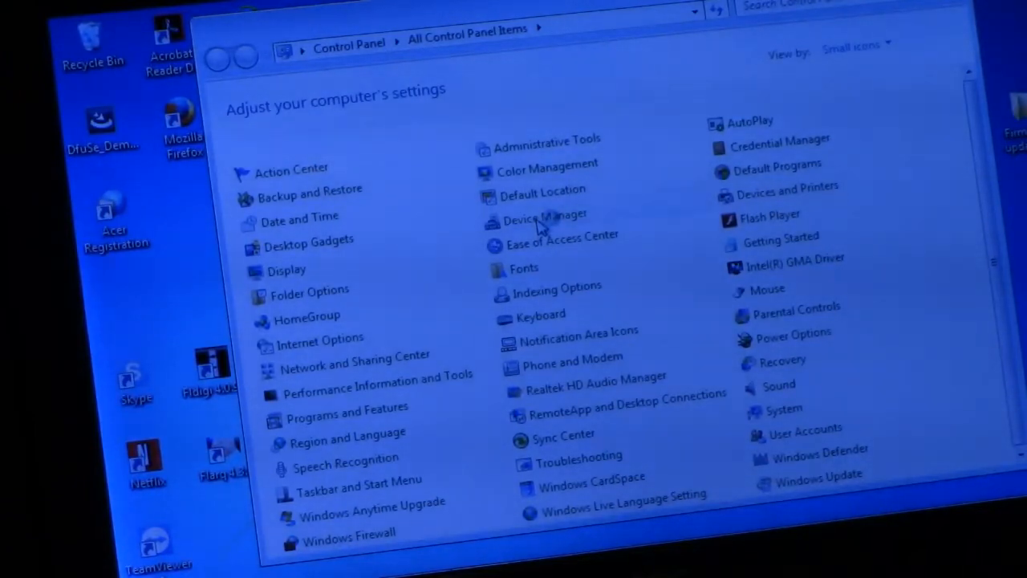
{"action": "mouse_move", "coordinate": [545, 222]}
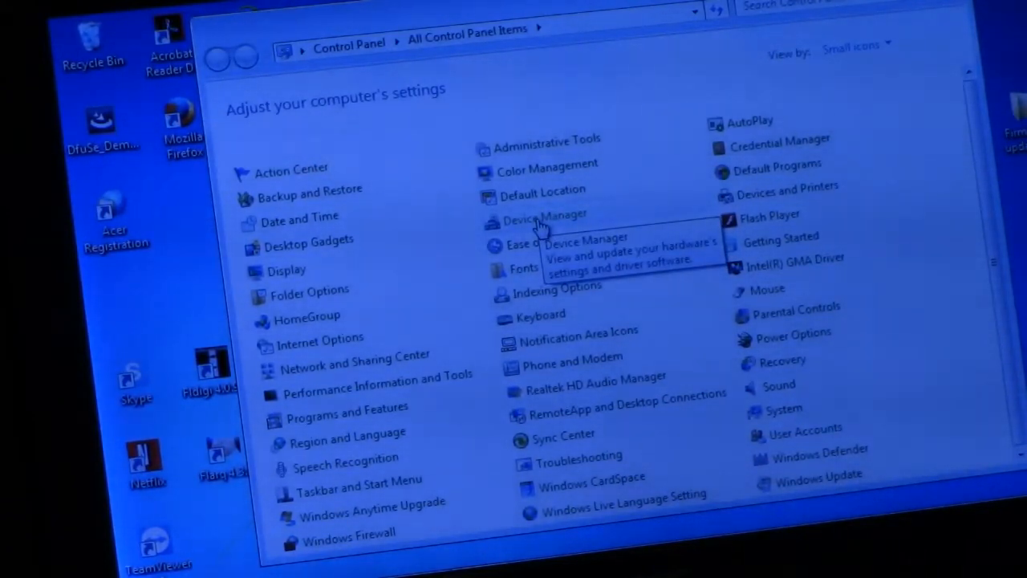
{"action": "left_click", "coordinate": [544, 221]}
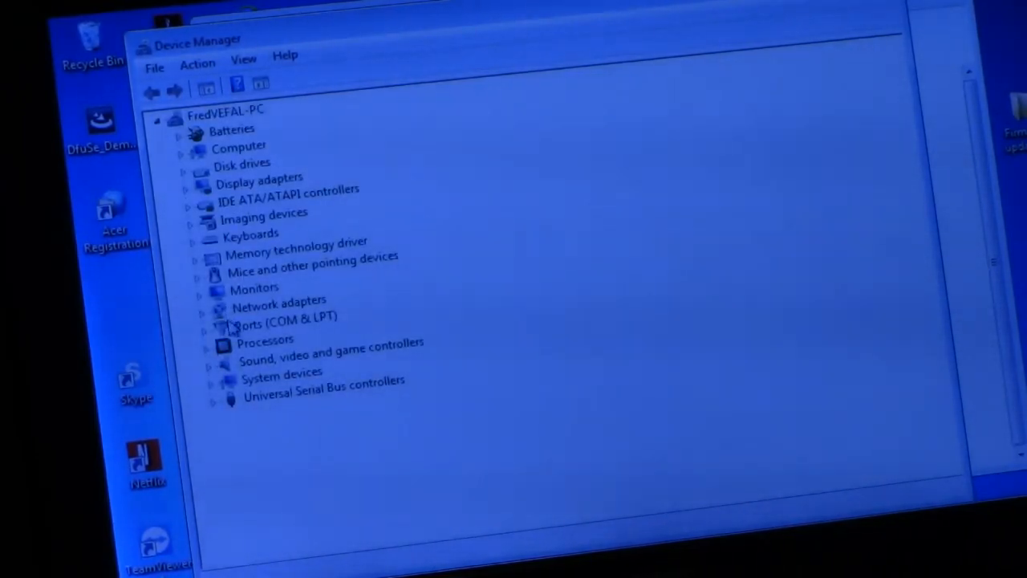
Expand Ports (COM & LPT) to show the Prolific USB-to-Serial Comm Port
{"action": "left_click", "coordinate": [286, 316]}
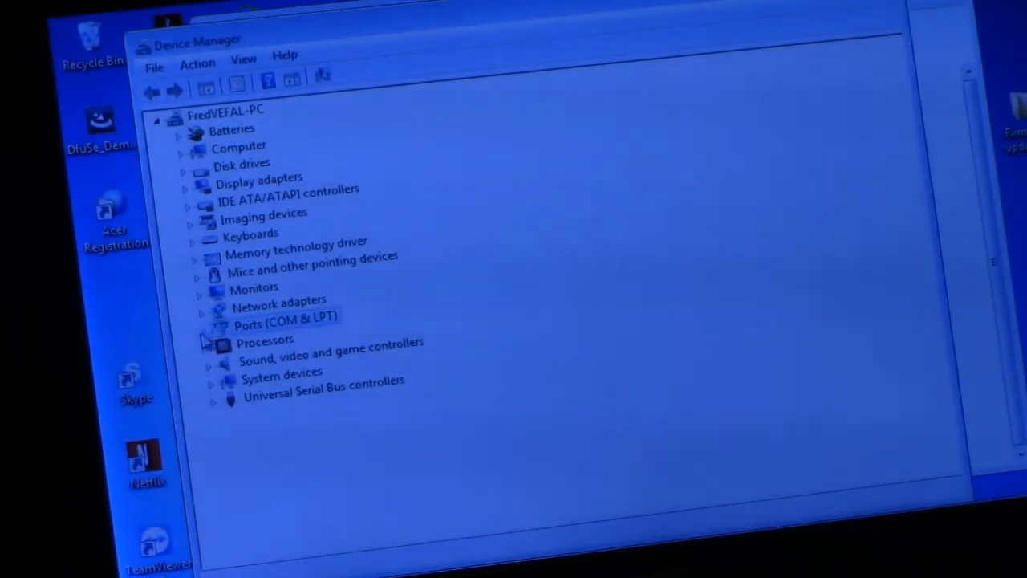
{"action": "left_click", "coordinate": [210, 314]}
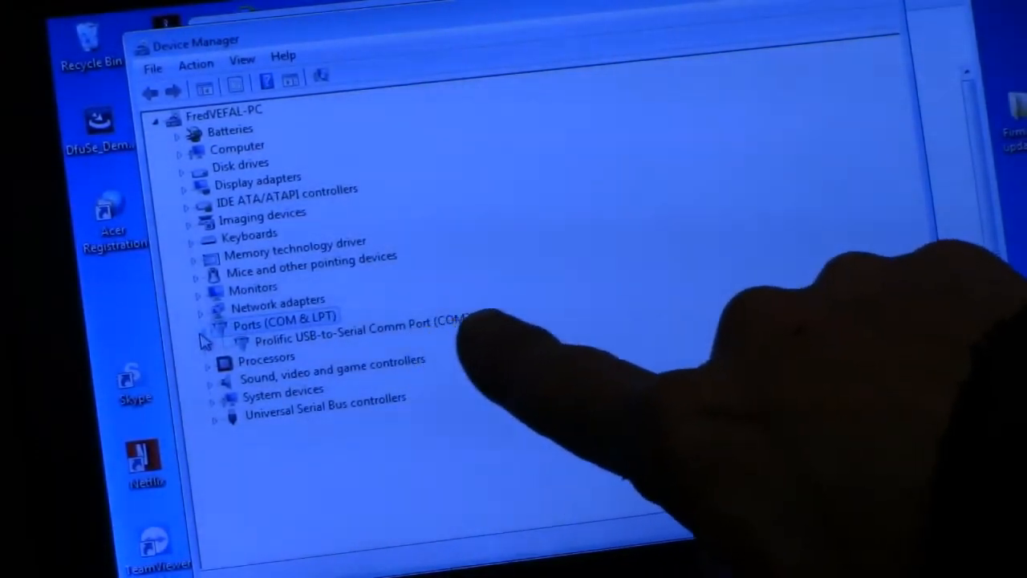
{"action": "left_click", "coordinate": [196, 317]}
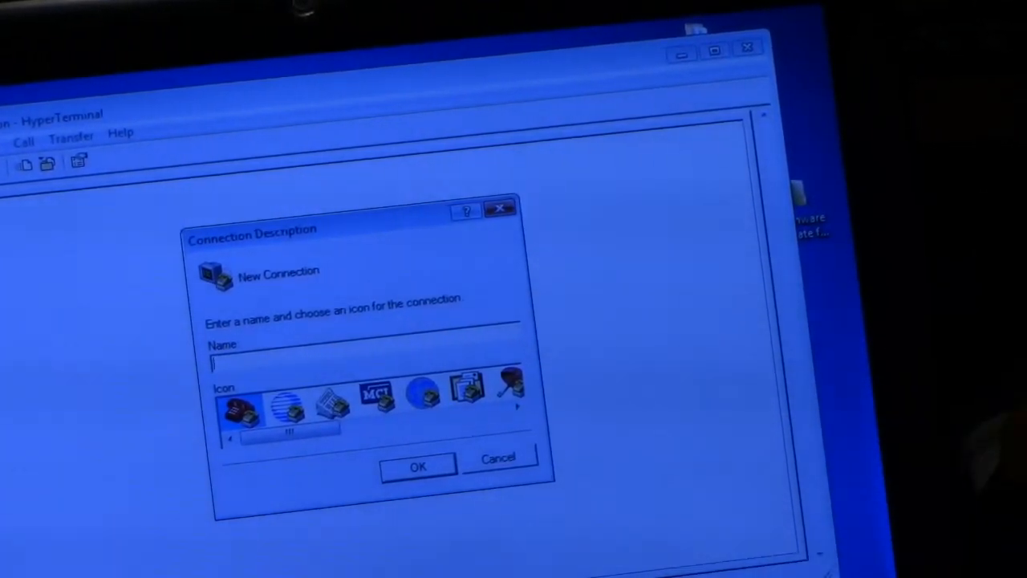
Name the new connection x5105 and connect it through COM5
{"action": "type", "text": "x5105"}
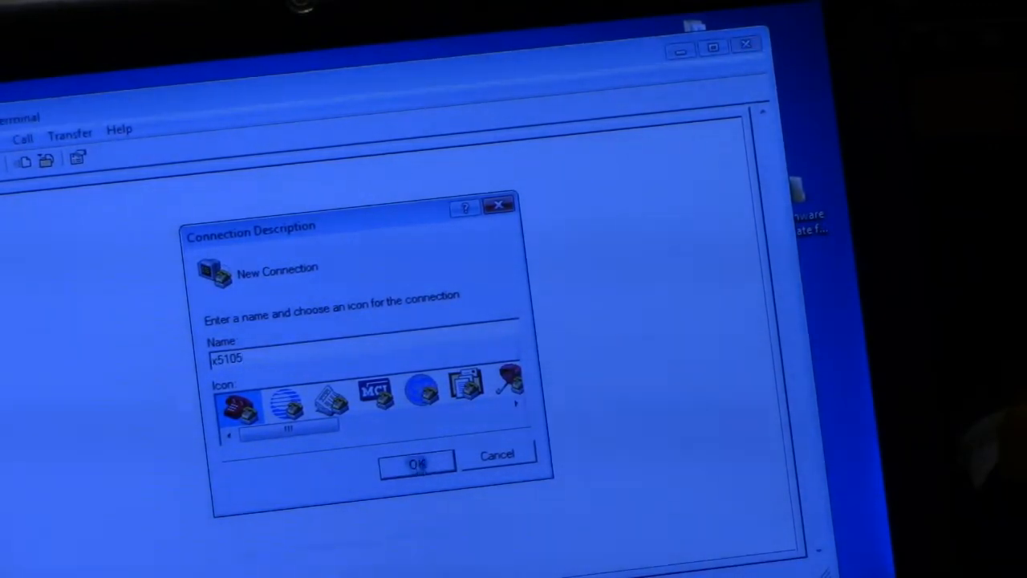
{"action": "left_click", "coordinate": [417, 463]}
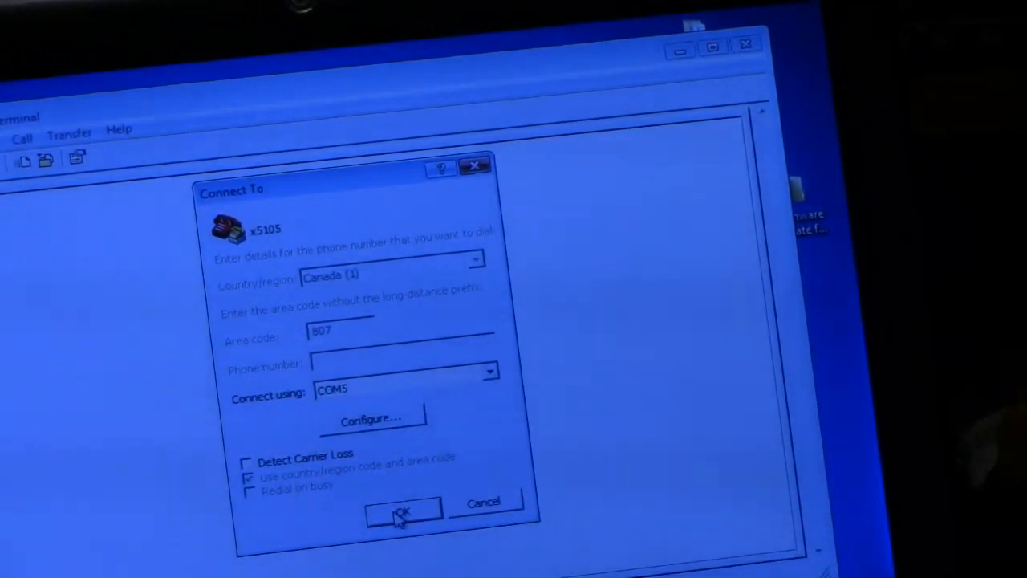
{"action": "left_click", "coordinate": [372, 421]}
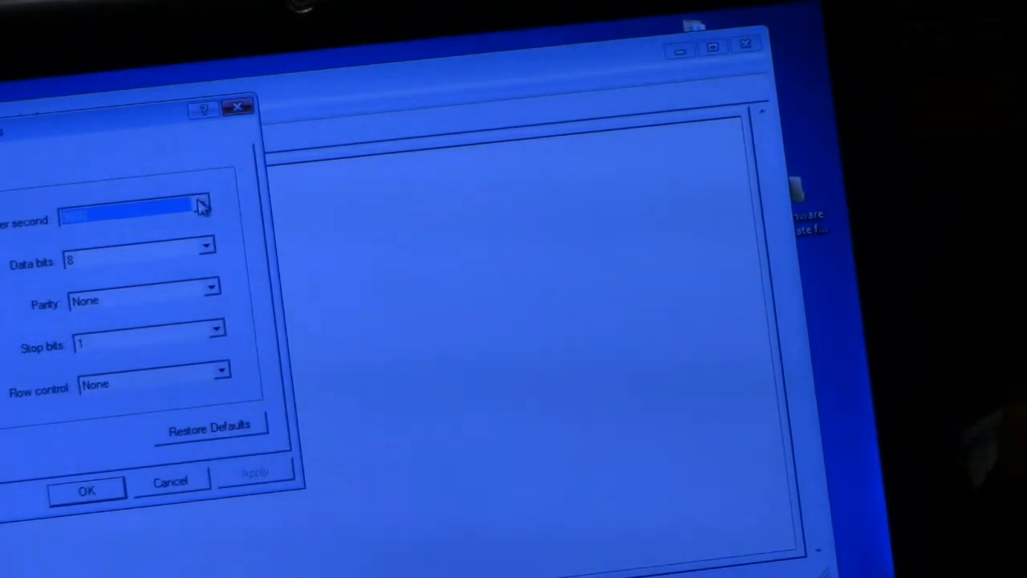
Set the COM5 speed to 115200 with 8-N-1 and no flow control, and apply
{"action": "left_click", "coordinate": [202, 205]}
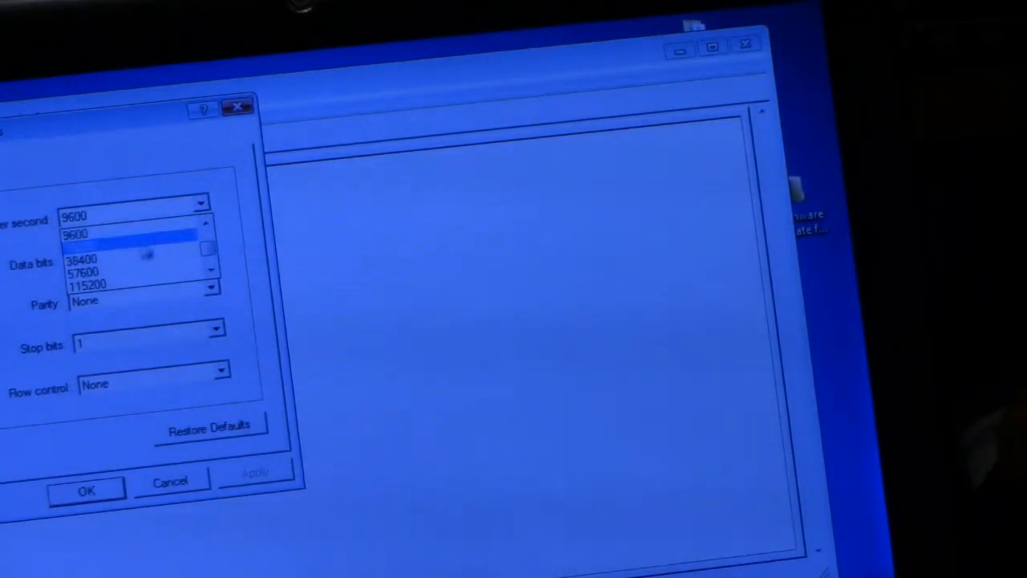
{"action": "left_click", "coordinate": [88, 234]}
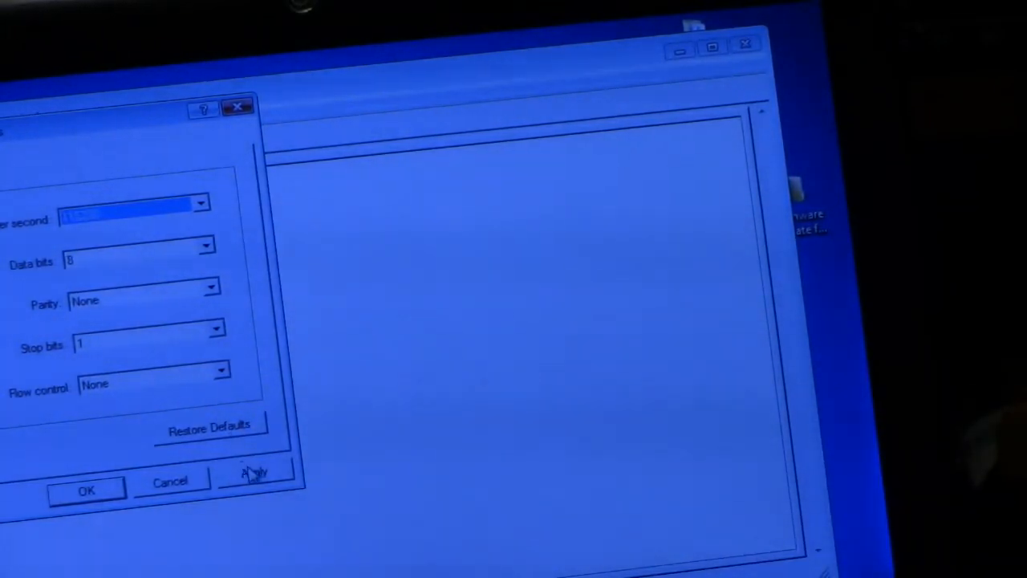
{"action": "left_click", "coordinate": [254, 471]}
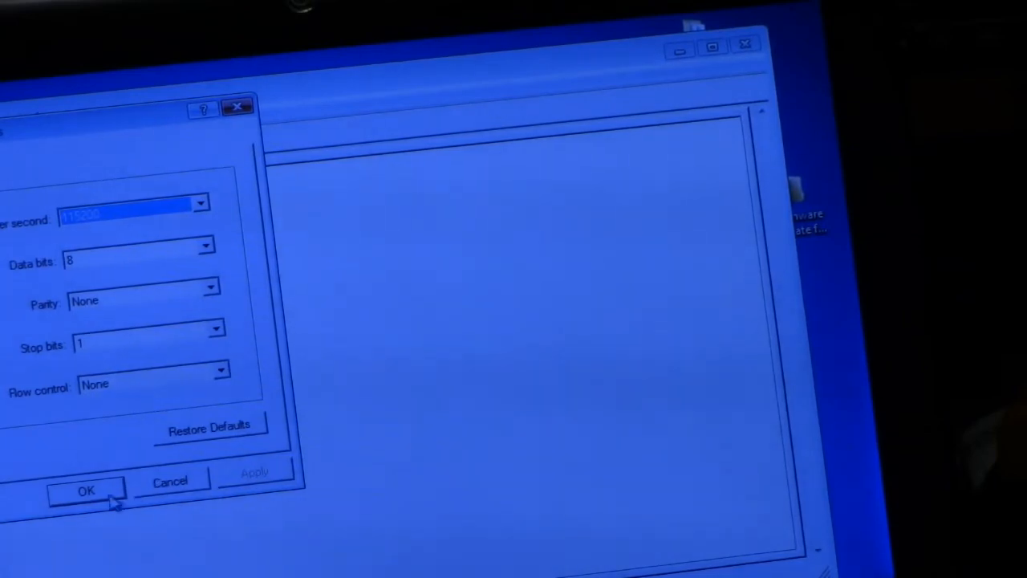
{"action": "left_click", "coordinate": [86, 491]}
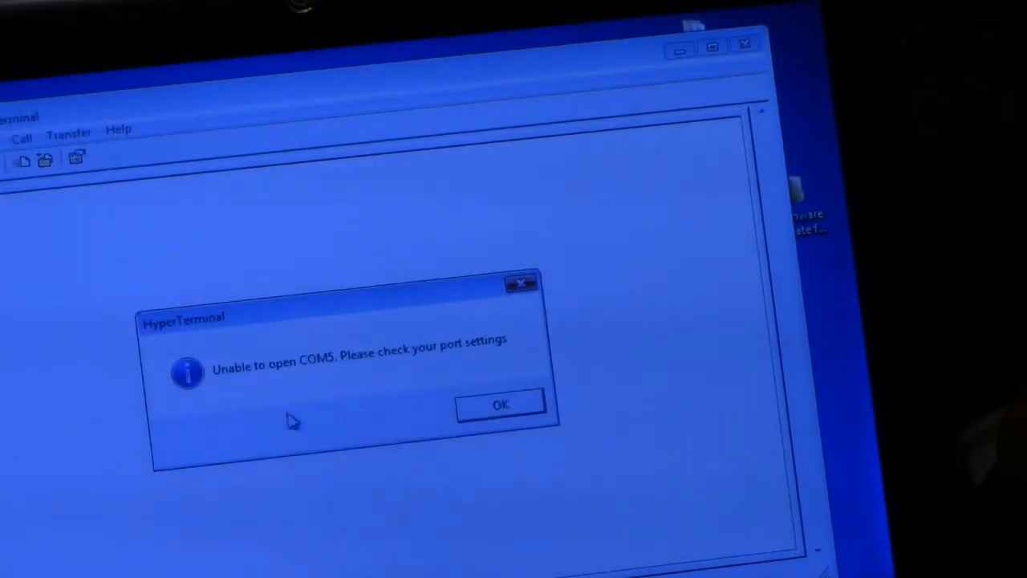
{"action": "mouse_move", "coordinate": [440, 404]}
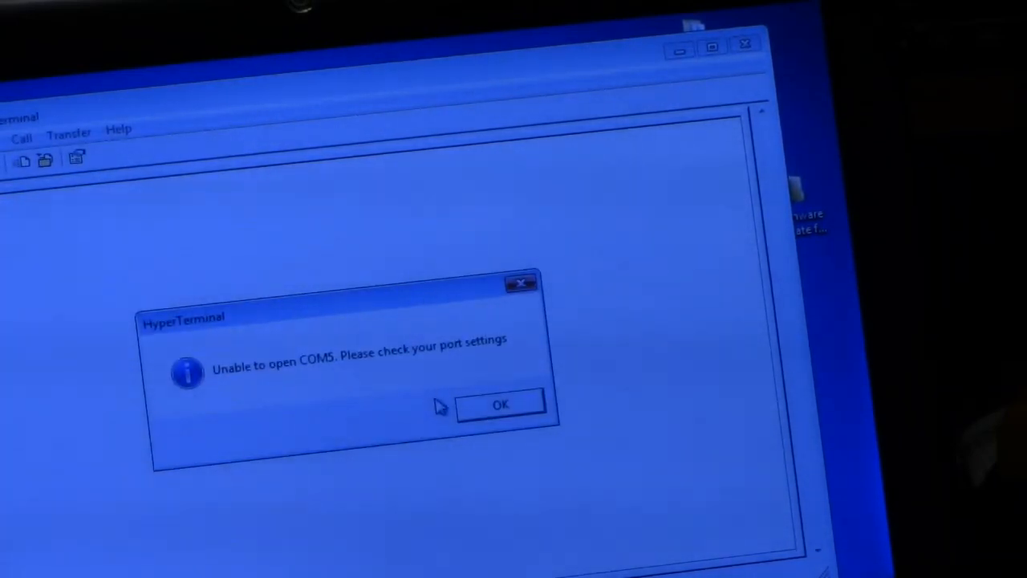
Acknowledge the 'Unable to open COM5' error message
{"action": "left_click", "coordinate": [501, 405]}
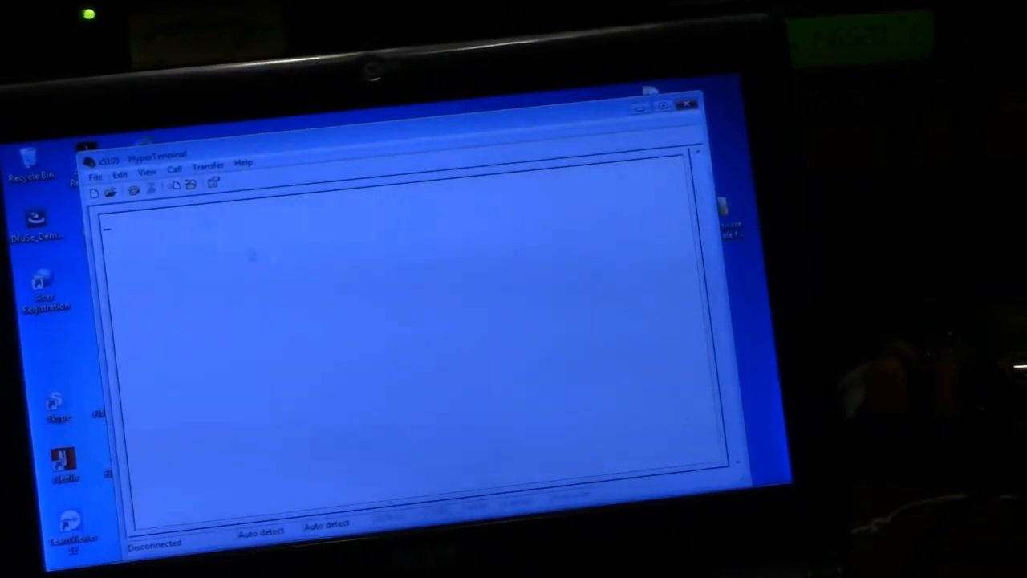
In the x5105 connection properties reselect the COM port, keep its settings, and connect to the XG Bootloader
{"action": "left_click", "coordinate": [96, 175]}
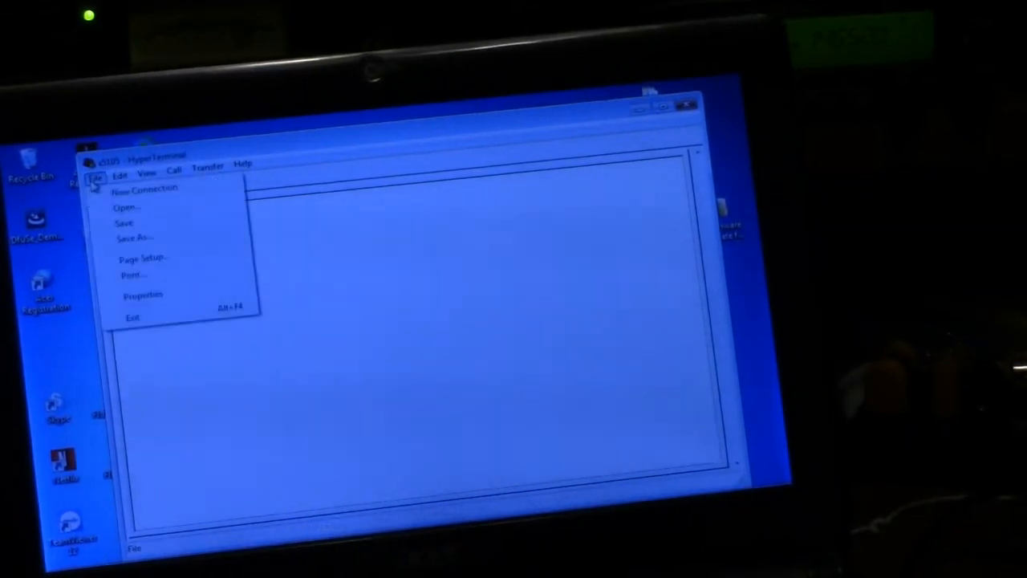
{"action": "left_click", "coordinate": [125, 209]}
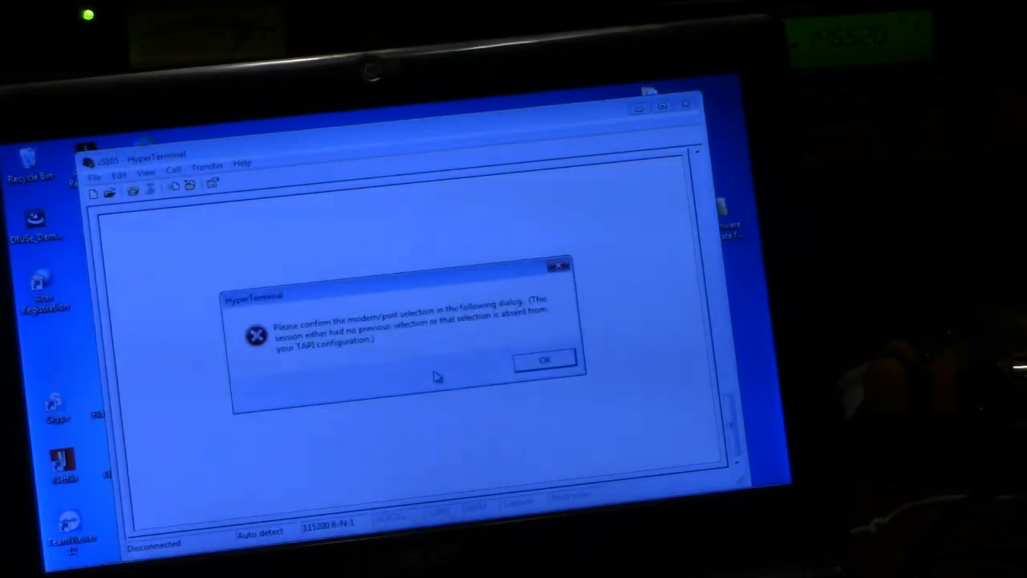
{"action": "left_click", "coordinate": [544, 360]}
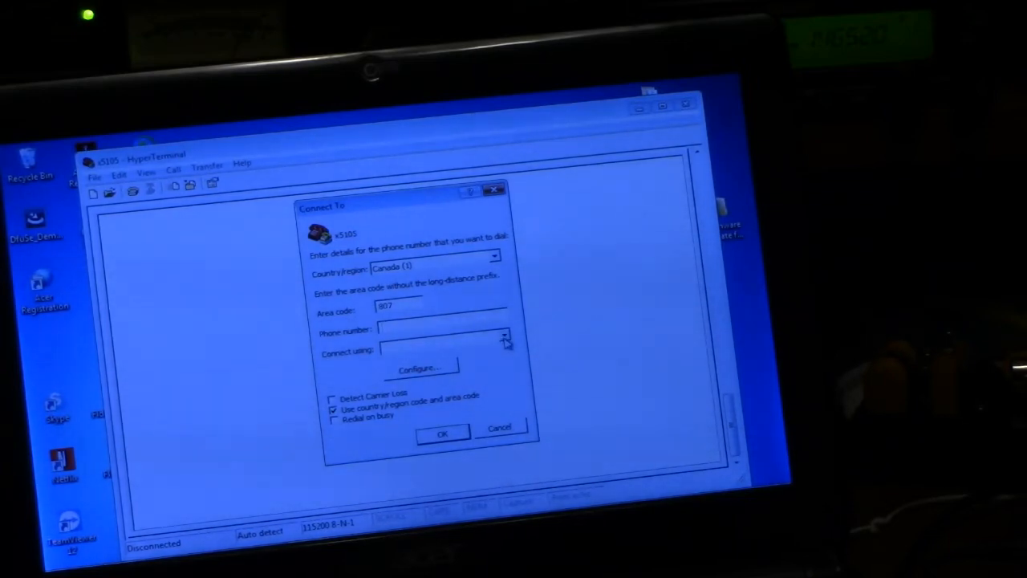
{"action": "left_click", "coordinate": [504, 335]}
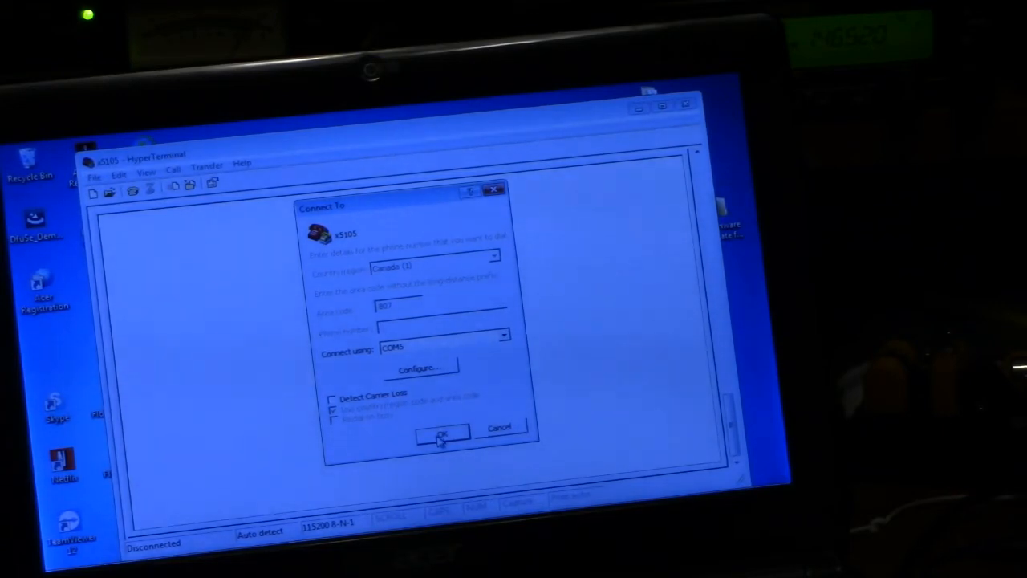
{"action": "left_click", "coordinate": [420, 367]}
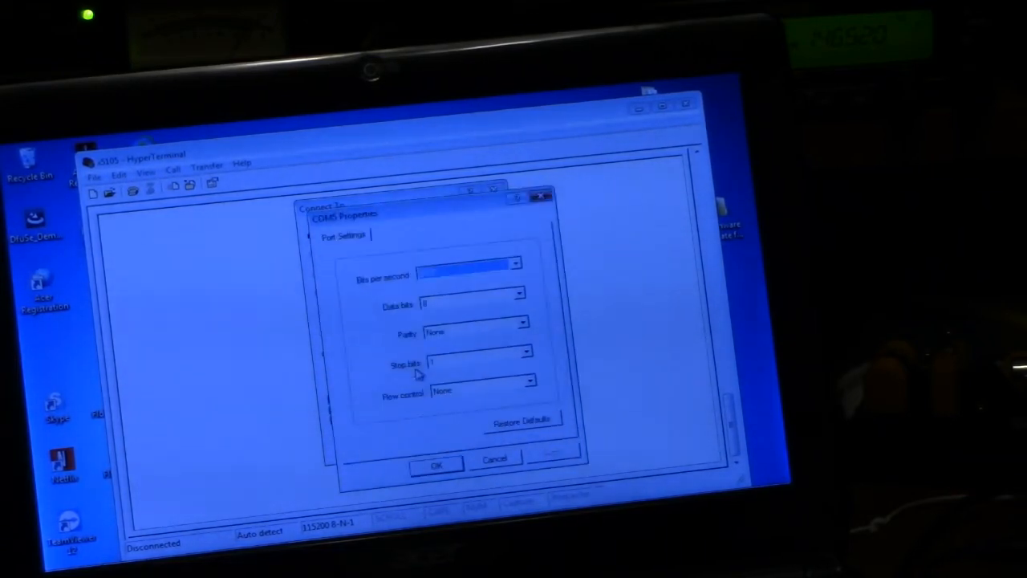
{"action": "left_click", "coordinate": [516, 263]}
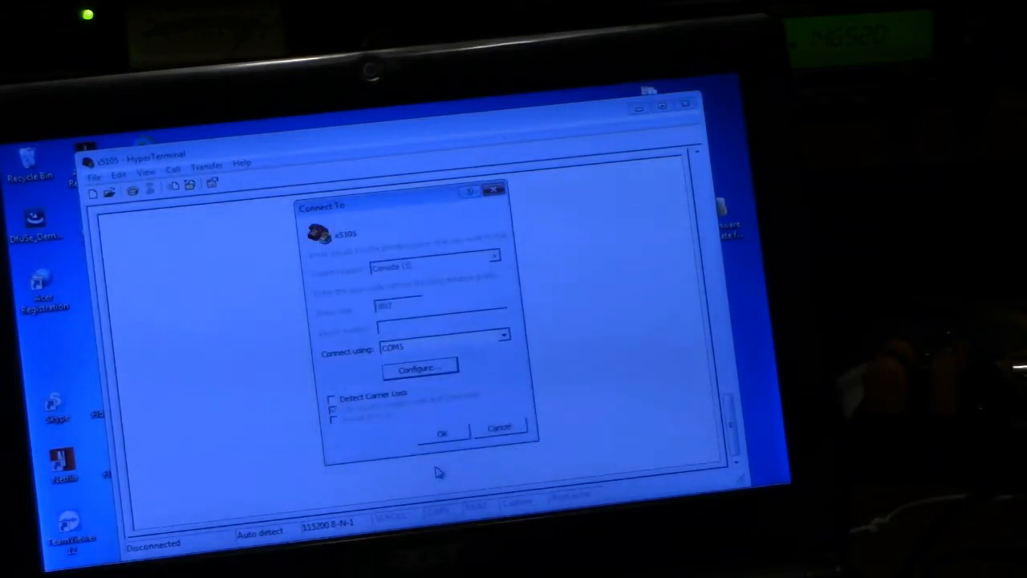
{"action": "left_click", "coordinate": [443, 432]}
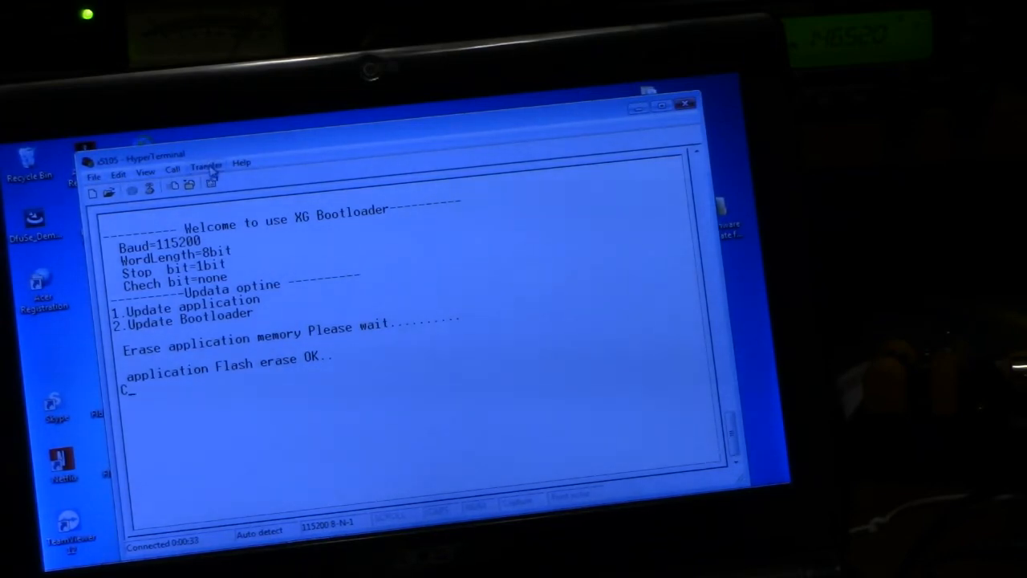
Send the X5105 .xgf firmware file from the 'Firmware update for X5105' folder to the bootloader
{"action": "left_click", "coordinate": [205, 163]}
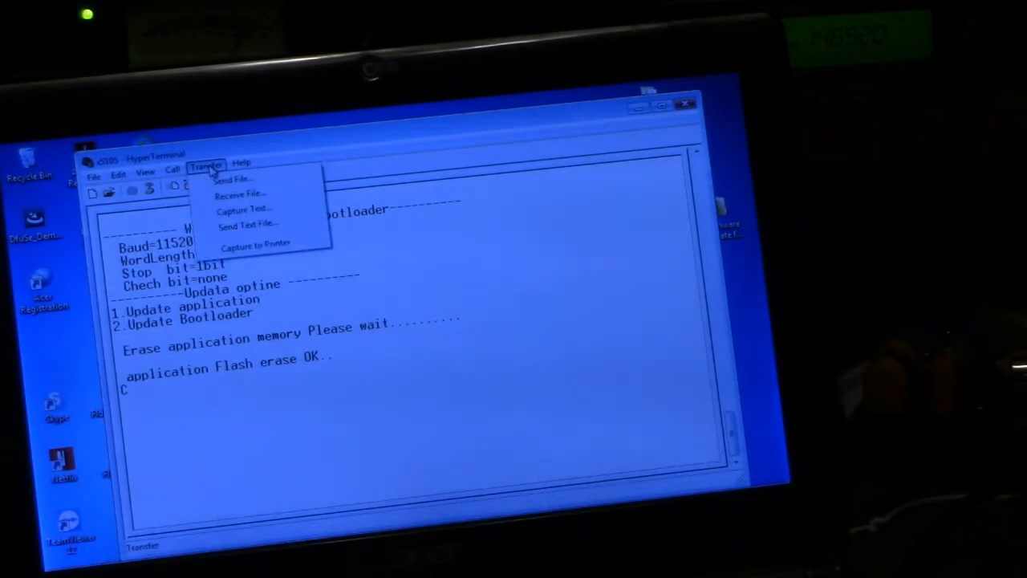
{"action": "left_click", "coordinate": [231, 179]}
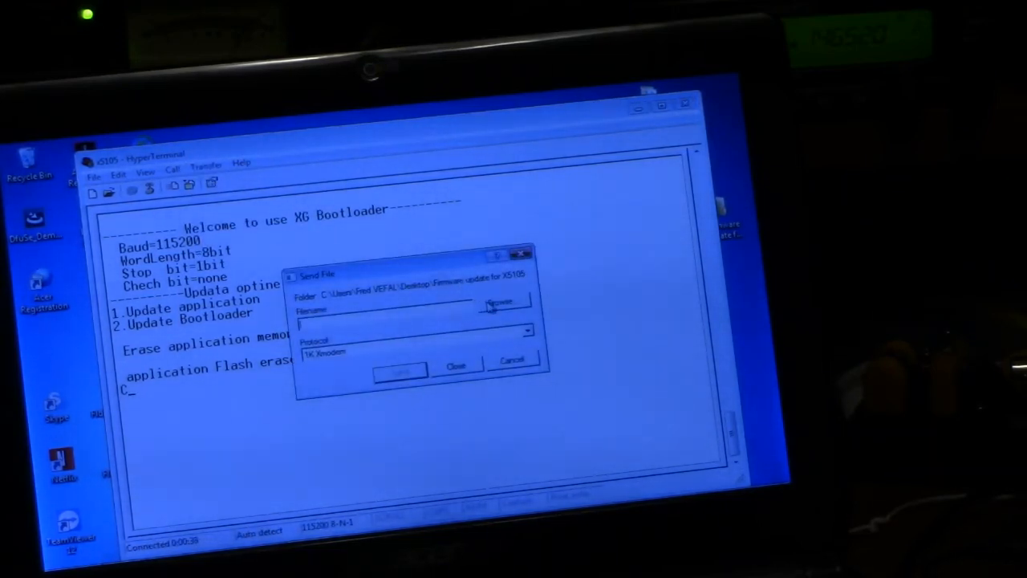
{"action": "left_click", "coordinate": [503, 304]}
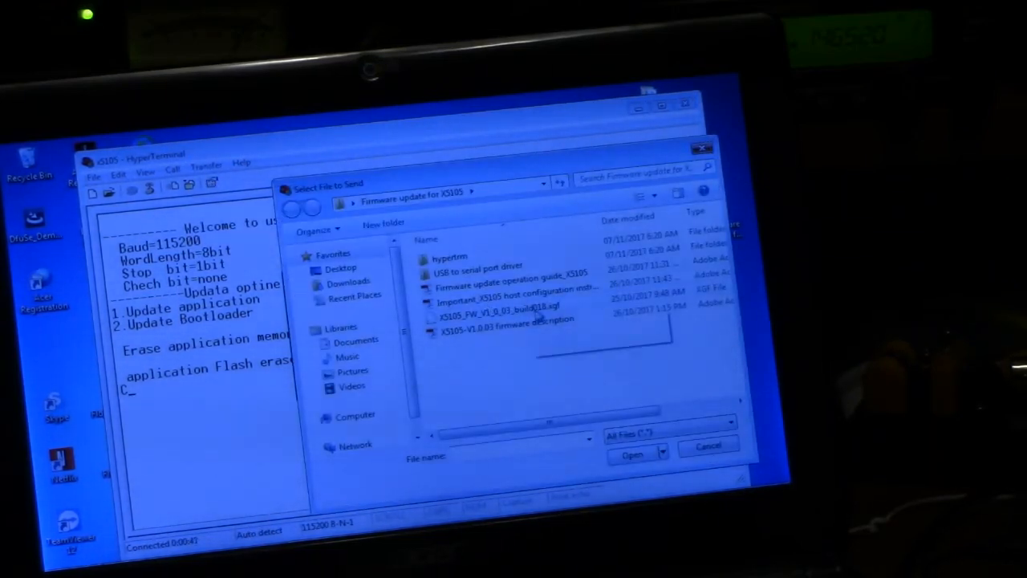
{"action": "mouse_move", "coordinate": [514, 308]}
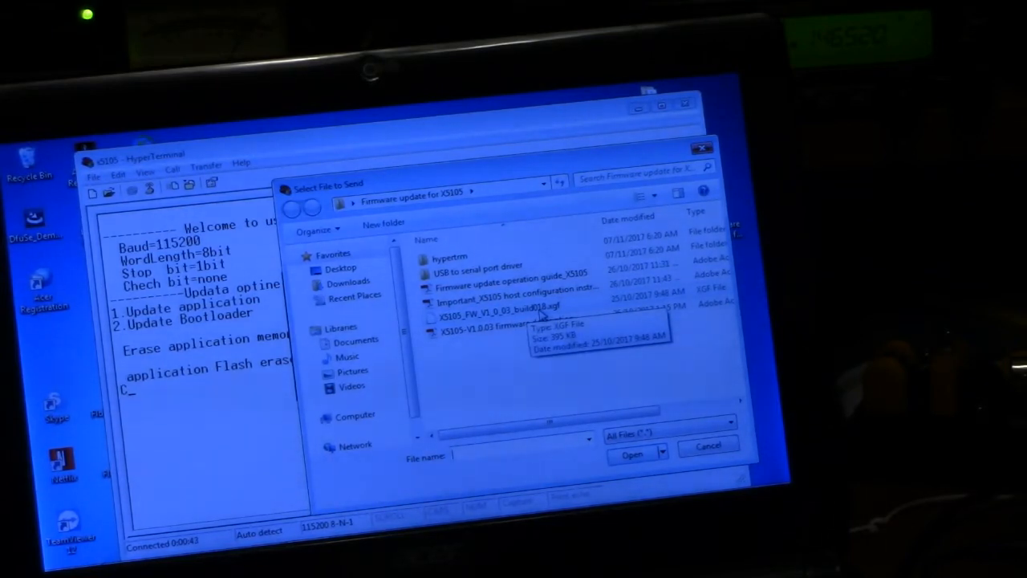
{"action": "left_click", "coordinate": [501, 311]}
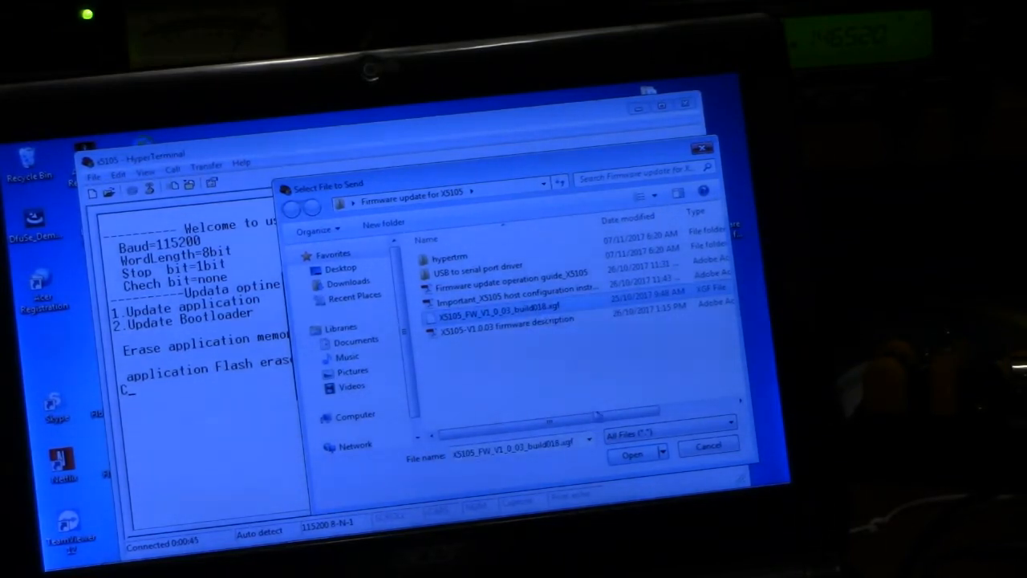
{"action": "left_click", "coordinate": [632, 454]}
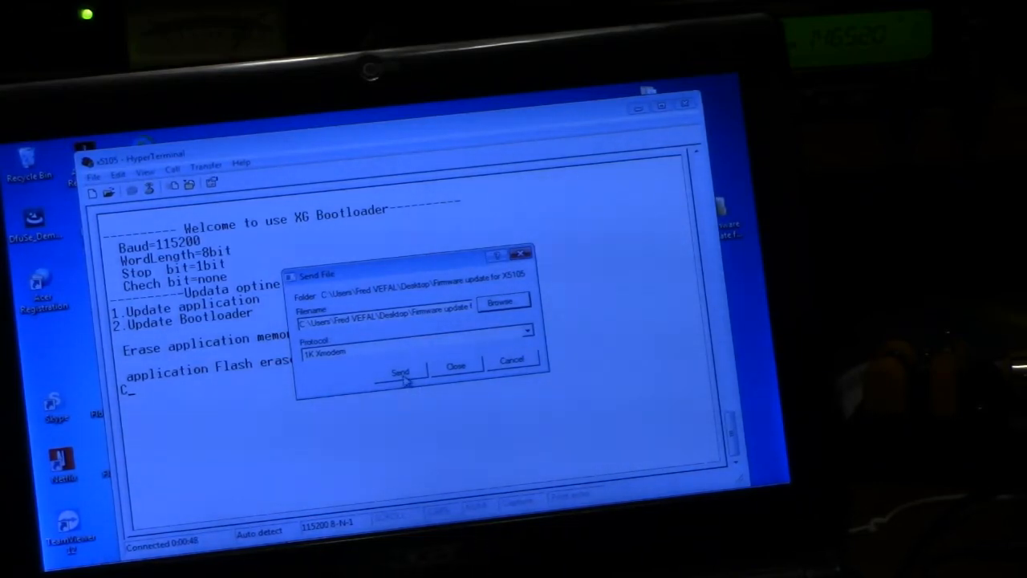
{"action": "left_click", "coordinate": [399, 373]}
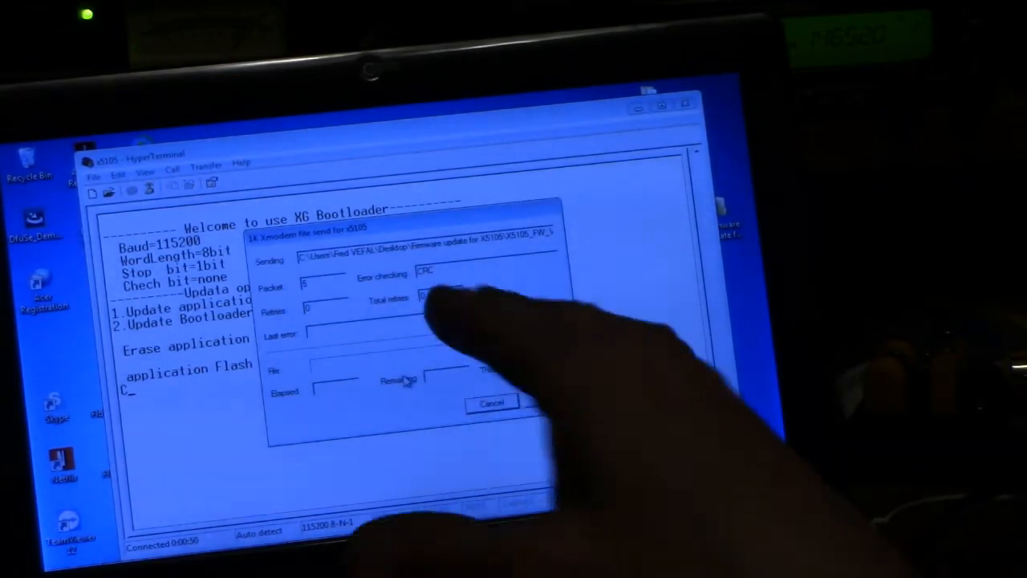